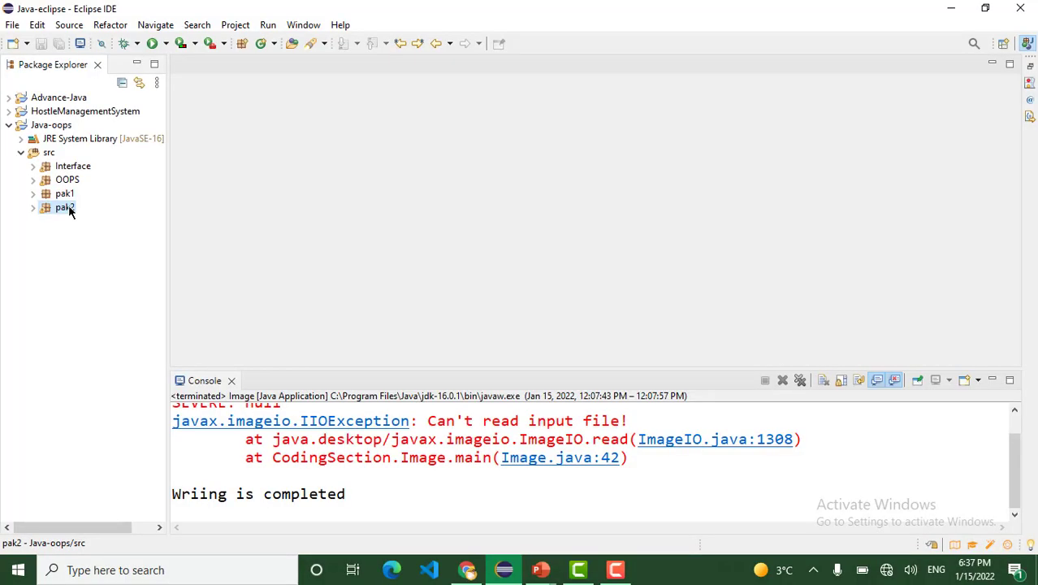
# - Create a new Java class named Encapsulation in the pak2 package
pyautogui.rightClick(65, 206)
pyautogui.write('Encapsulation')
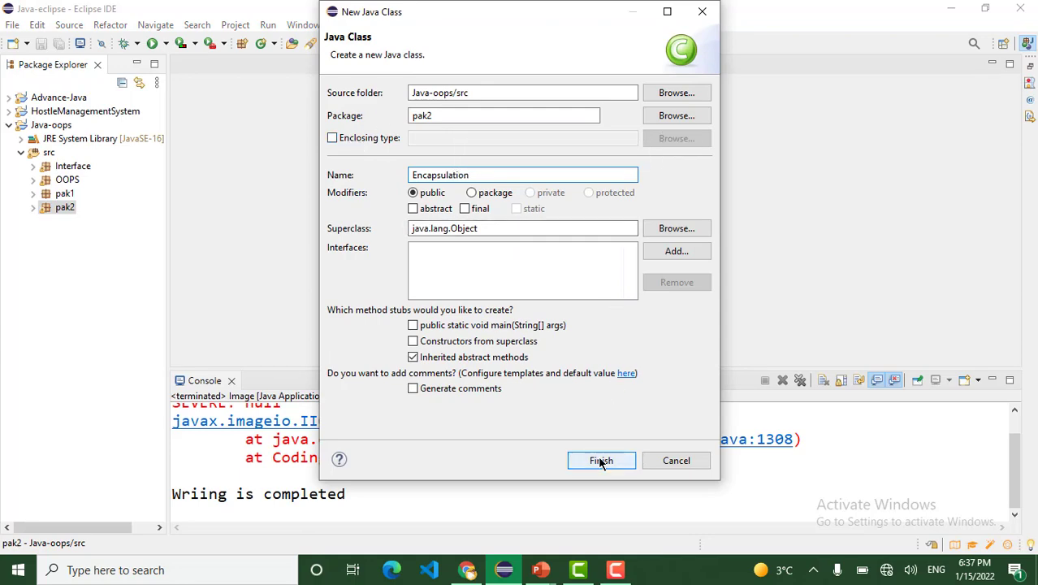
pyautogui.click(600, 461)
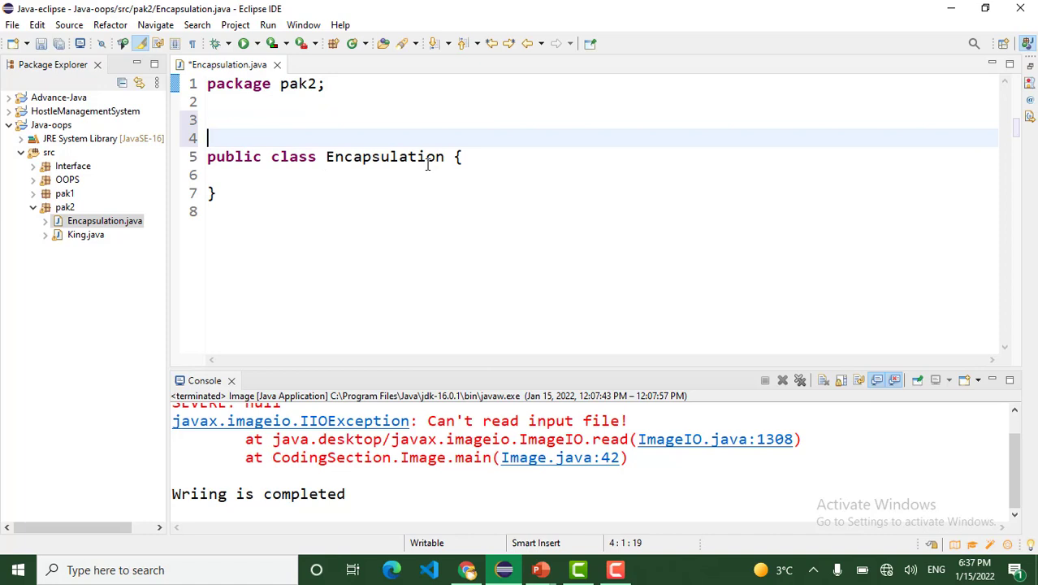
# - Write class Parent with private fields String name, int age and int salary
pyautogui.write('class')
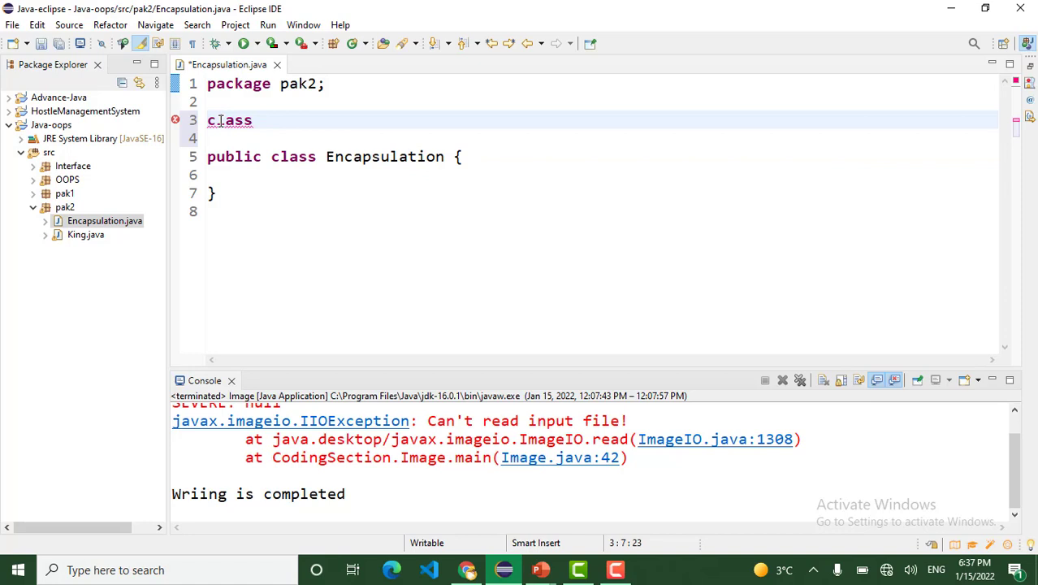
pyautogui.write('Parent')
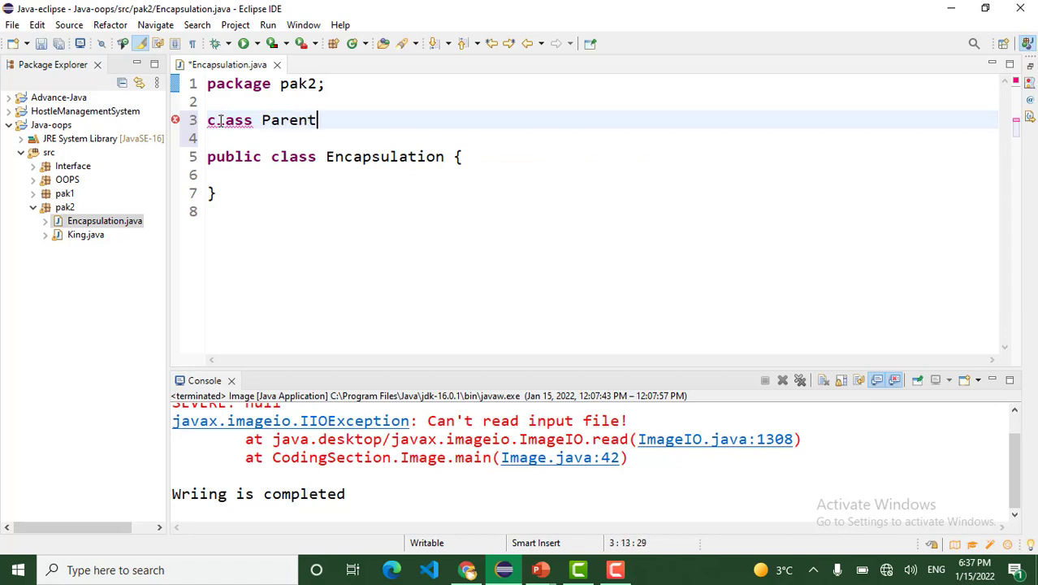
pyautogui.write('{')
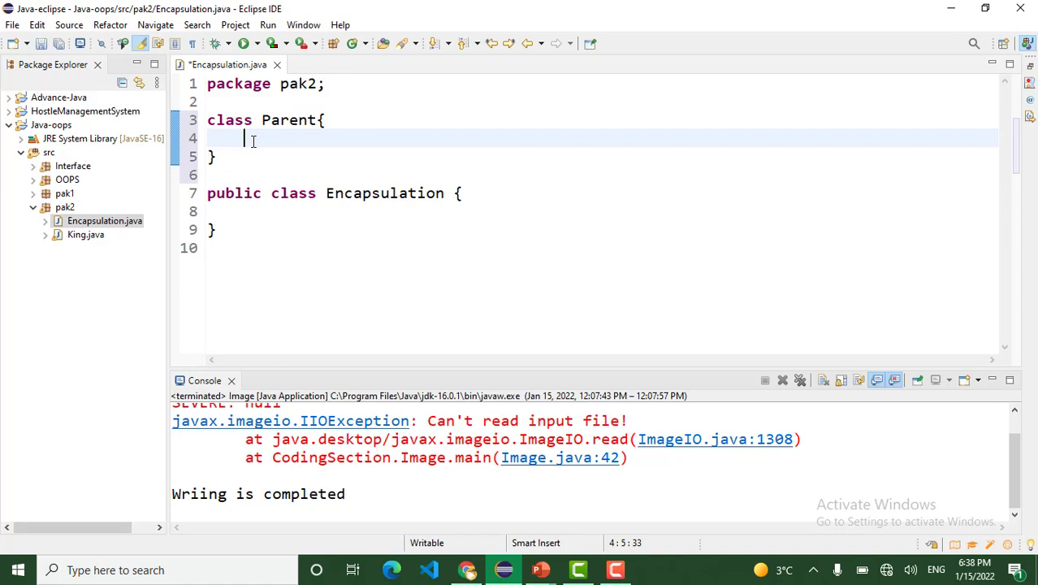
pyautogui.write('private')
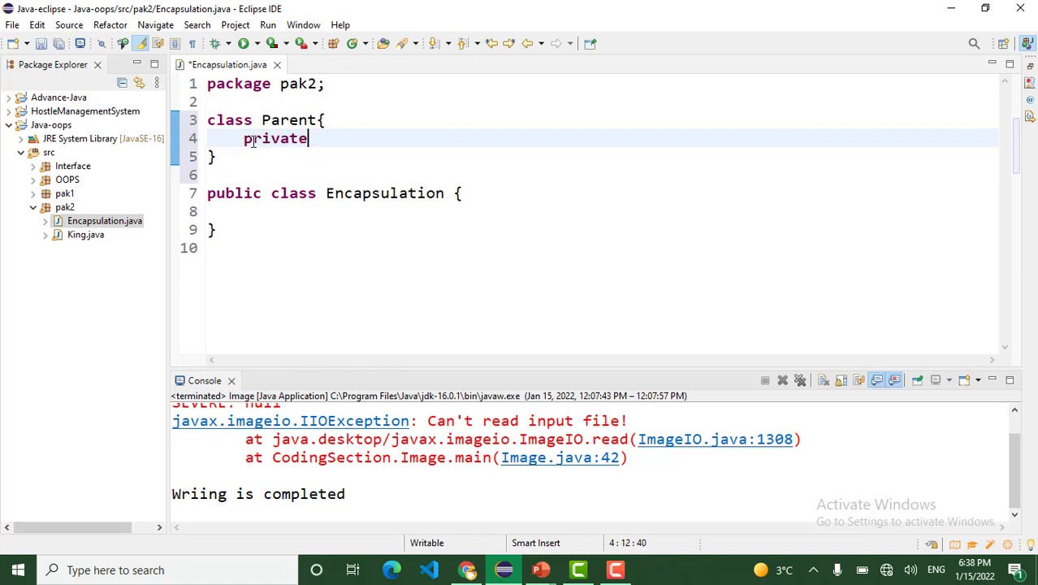
pyautogui.write('Str')
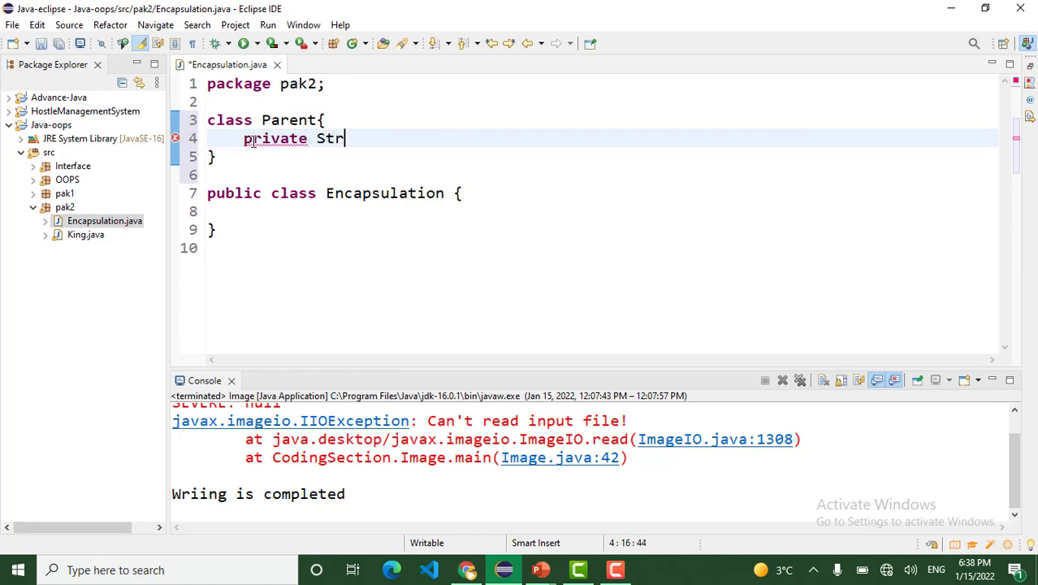
pyautogui.write('ing name')
pyautogui.write('private int age')
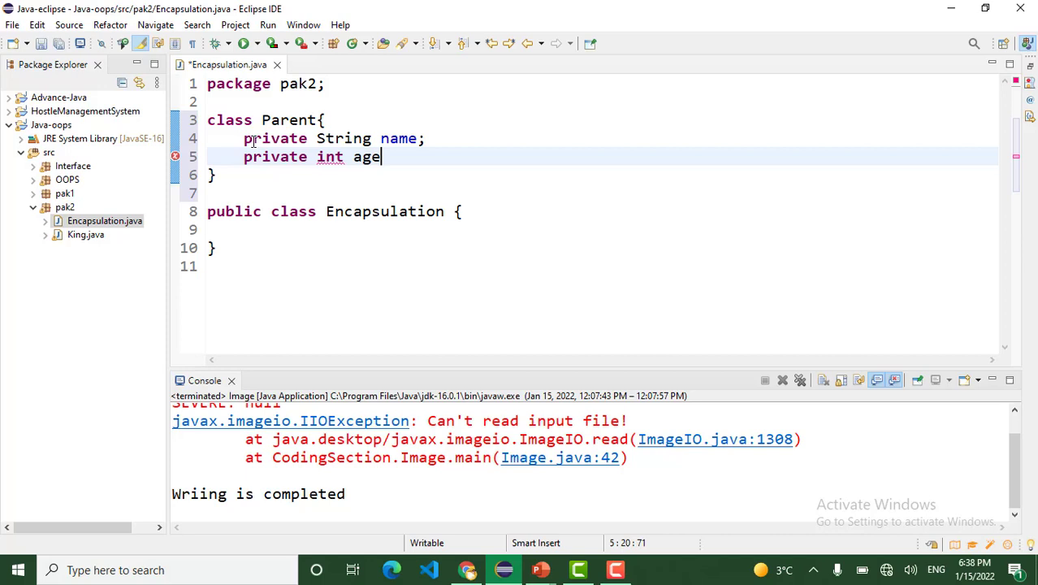
pyautogui.write(';')
pyautogui.write('private int')
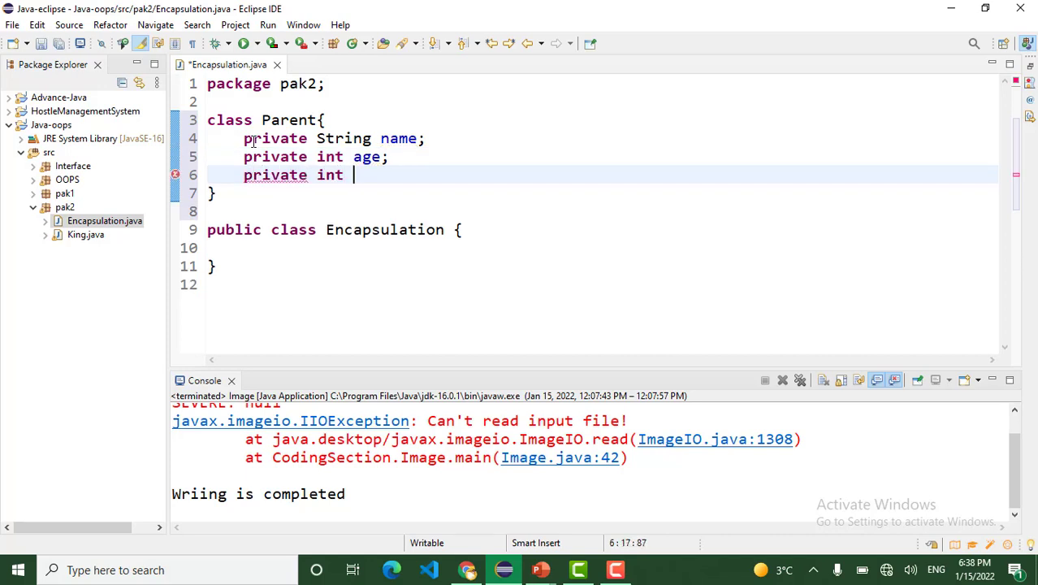
pyautogui.write('salary;')
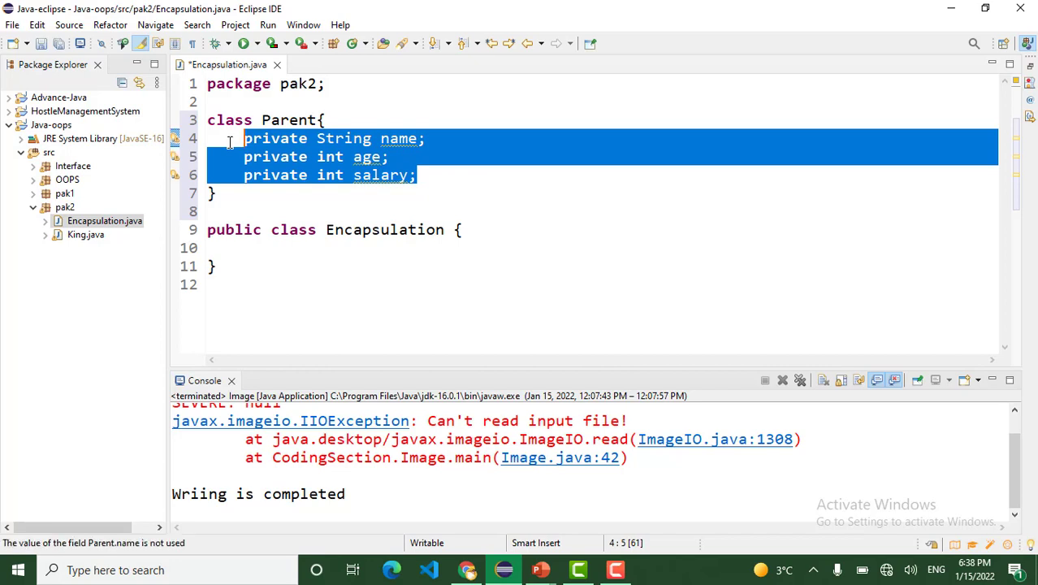
# - Add blank lines inside and after the Parent class body
pyautogui.click(415, 175)
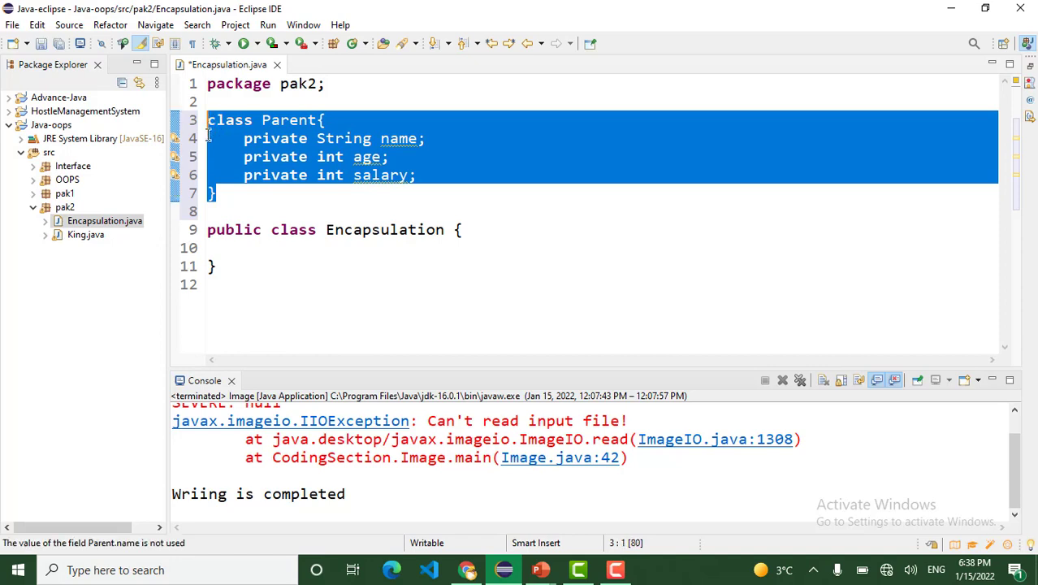
pyautogui.click(419, 175)
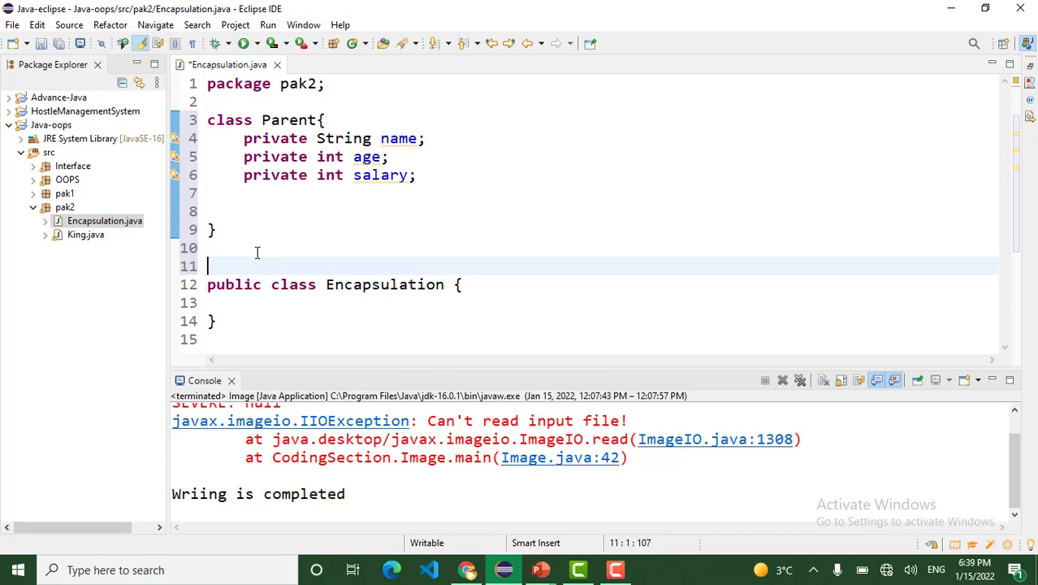
# - Generate public getters and setters for name, age and salary via Source > Generate Getters and Setters
pyautogui.rightClick(268, 193)
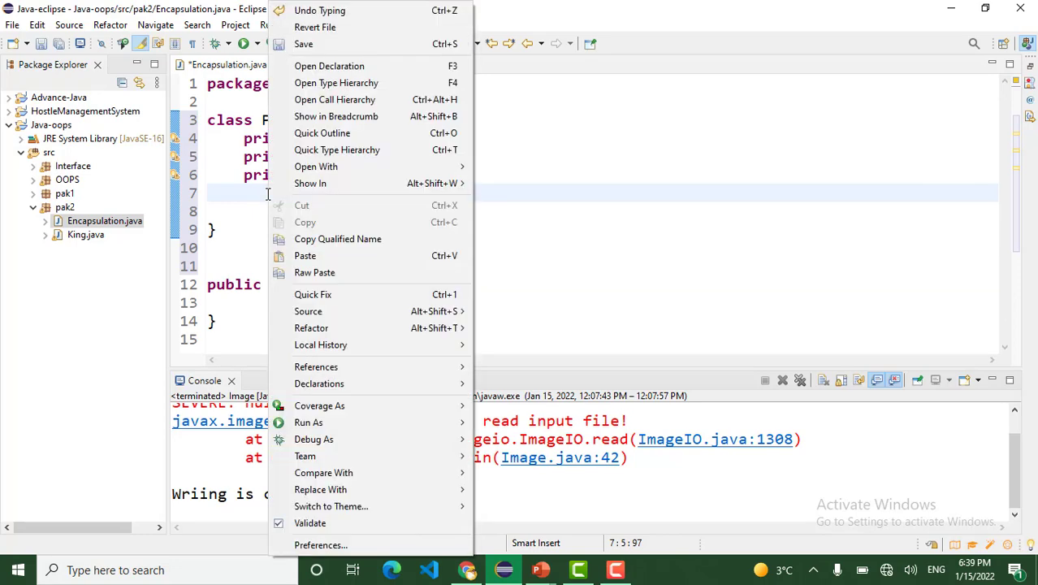
pyautogui.moveTo(318, 383)
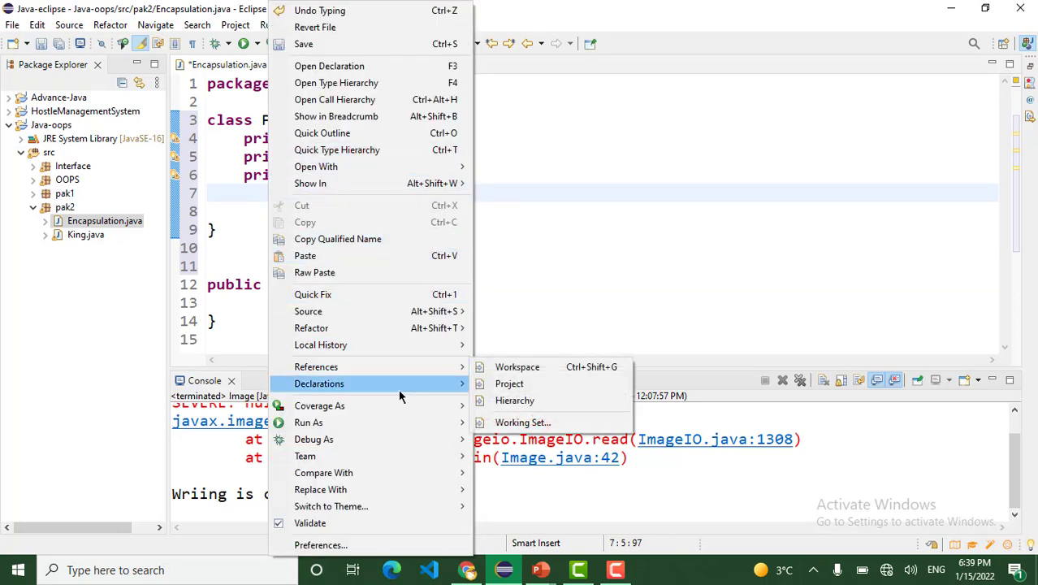
pyautogui.moveTo(308, 312)
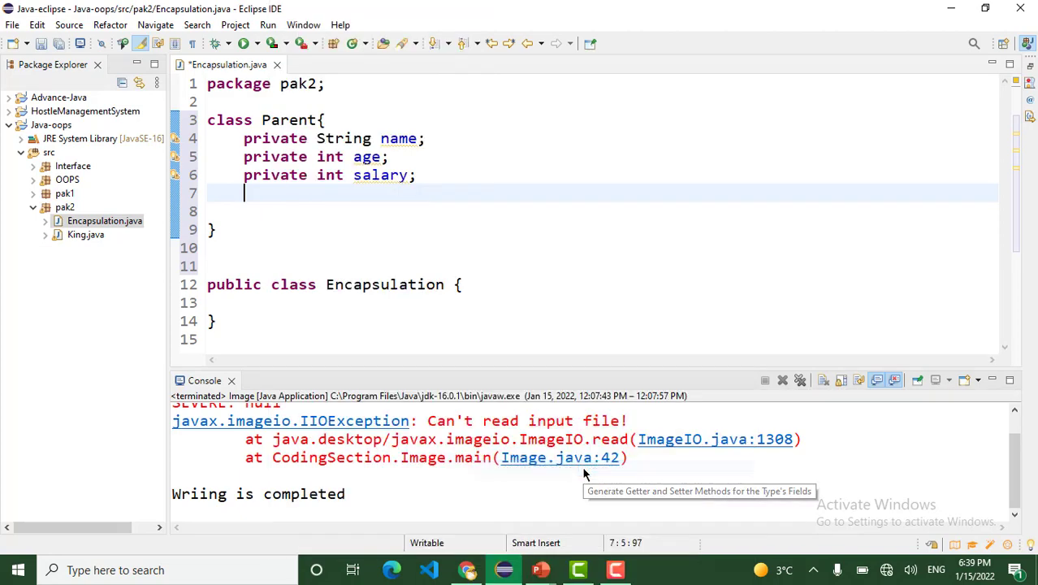
pyautogui.click(698, 491)
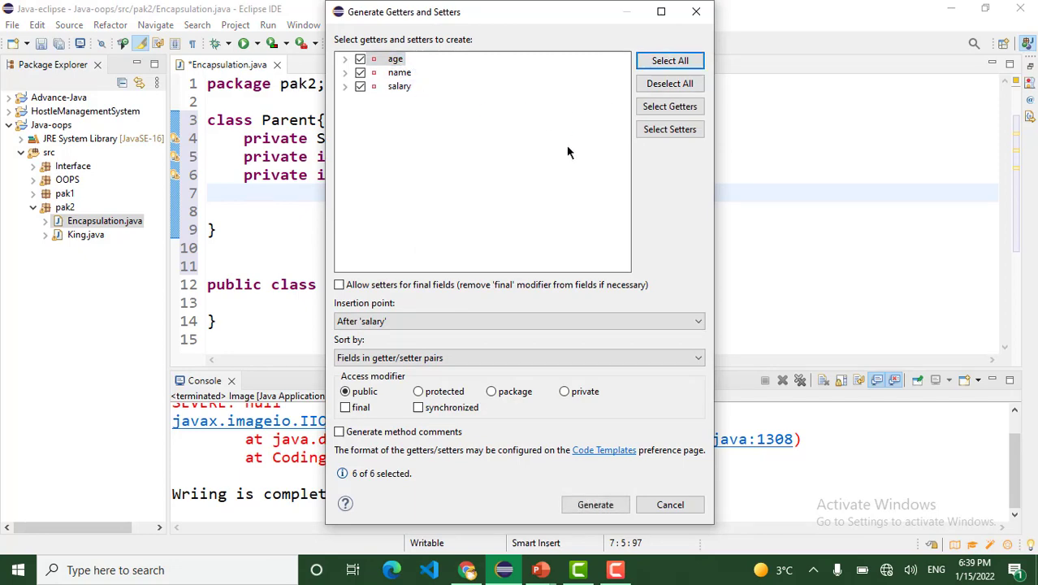
pyautogui.click(594, 503)
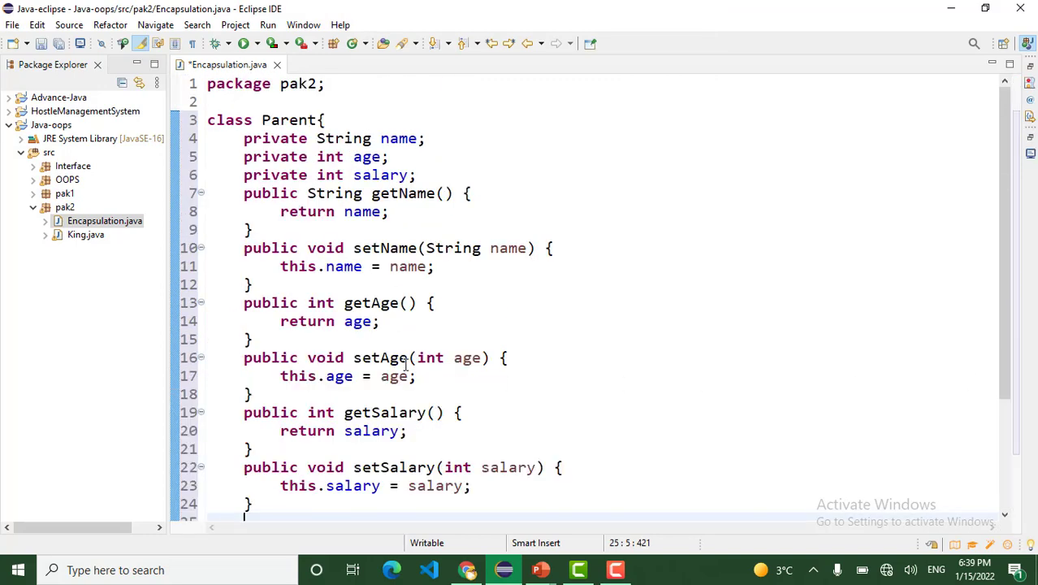
# - Add a // getter and setter methods comment and blank lines between each accessor pair
pyautogui.write('// getter and setter methods')
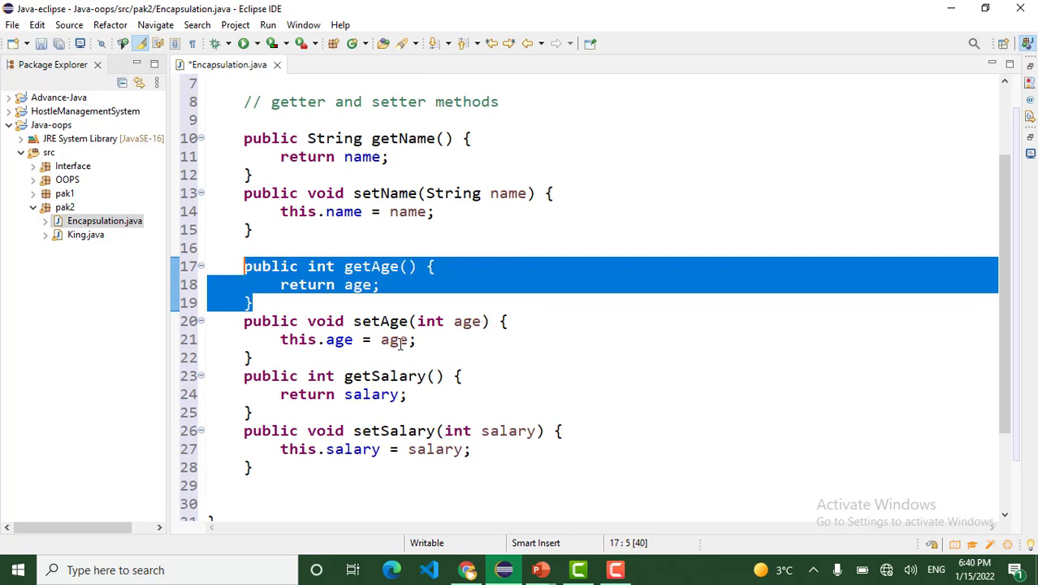
pyautogui.click(416, 340)
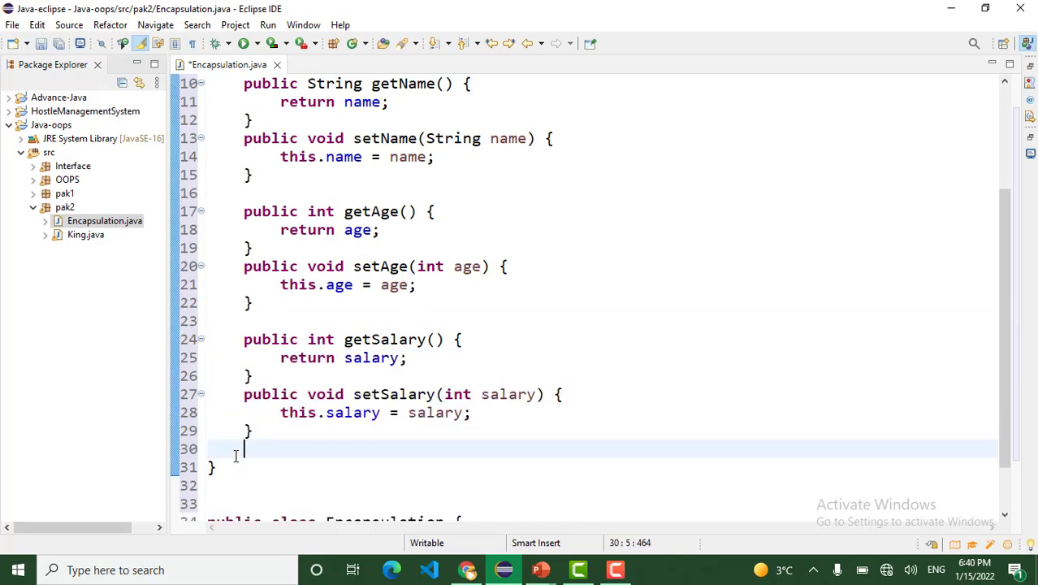
pyautogui.scroll(-3)
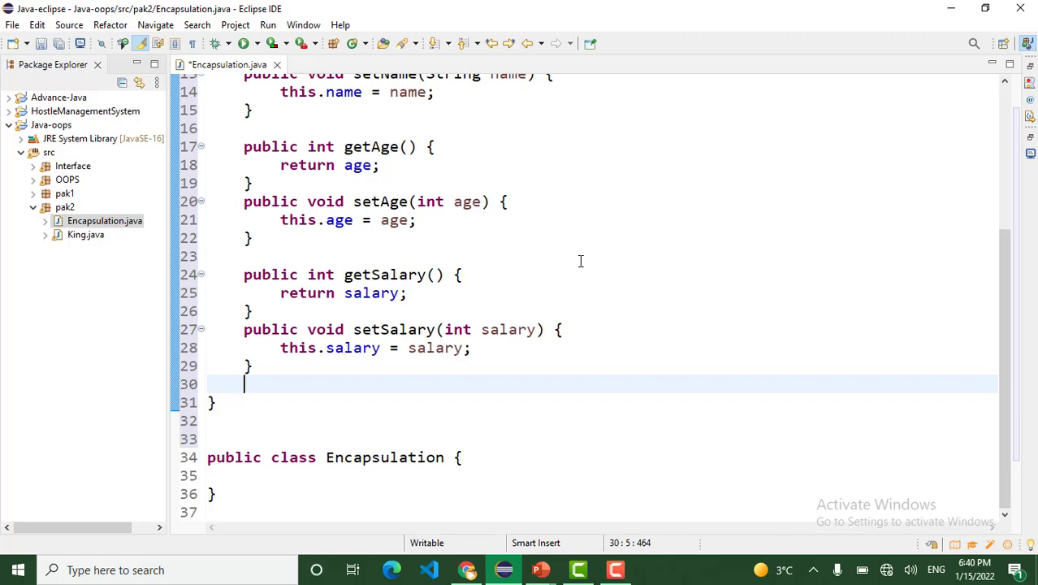
# - Add a main method in Encapsulation that creates a Parent object p
pyautogui.click(314, 474)
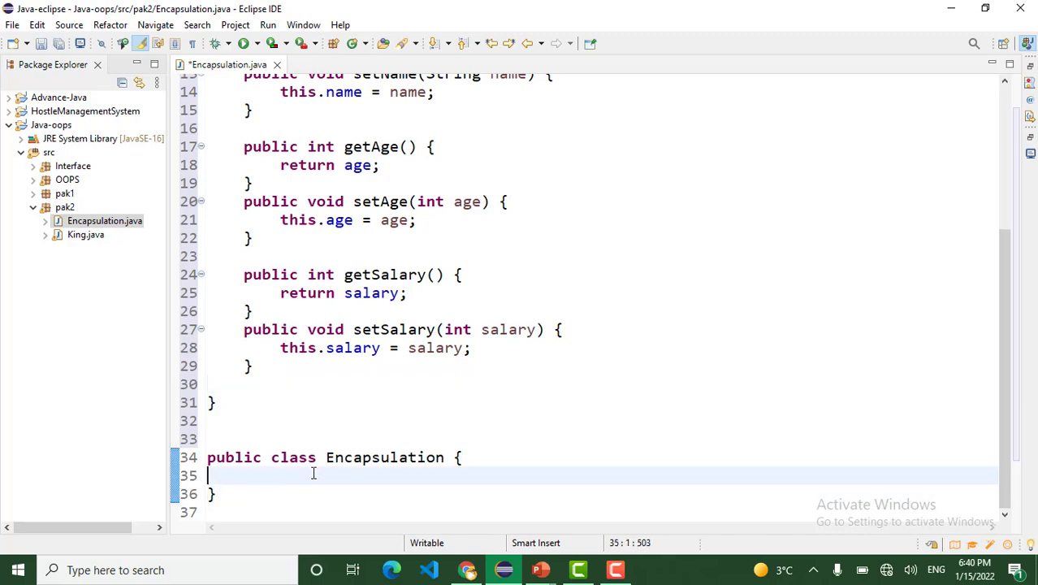
pyautogui.press('Tab')
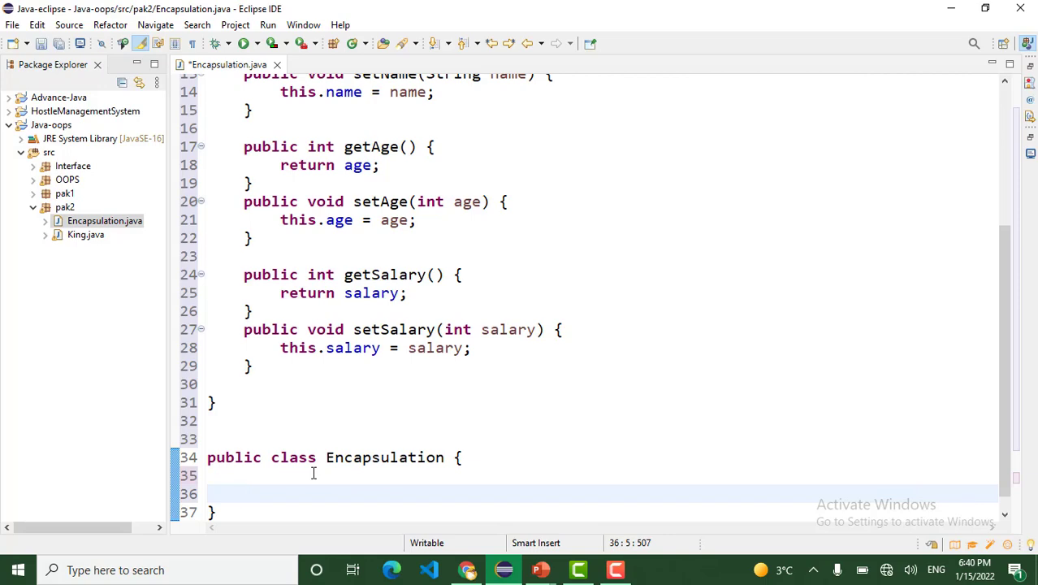
pyautogui.write('public static void main(String[] args) {')
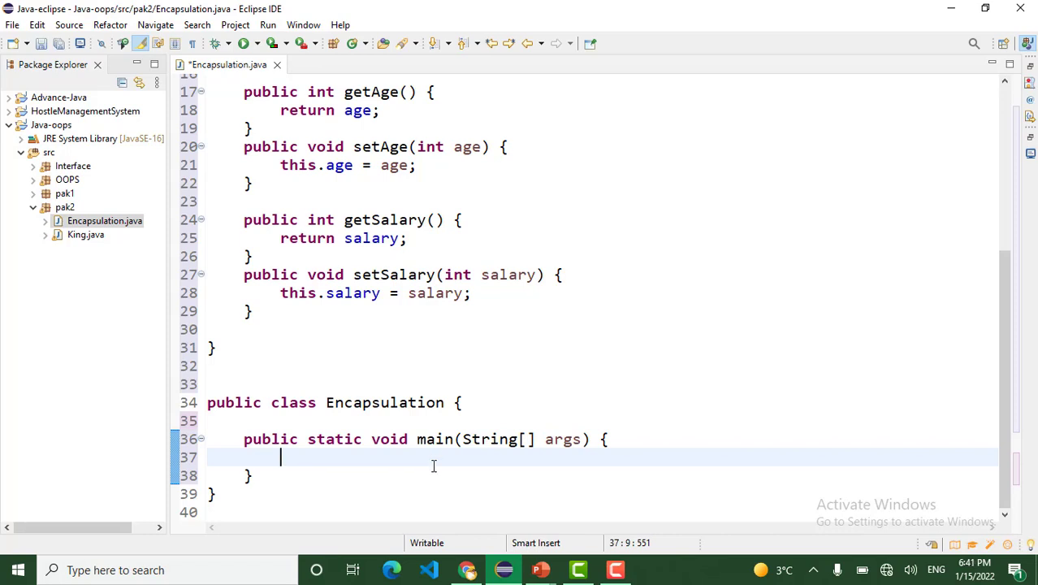
pyautogui.write('Perant p')
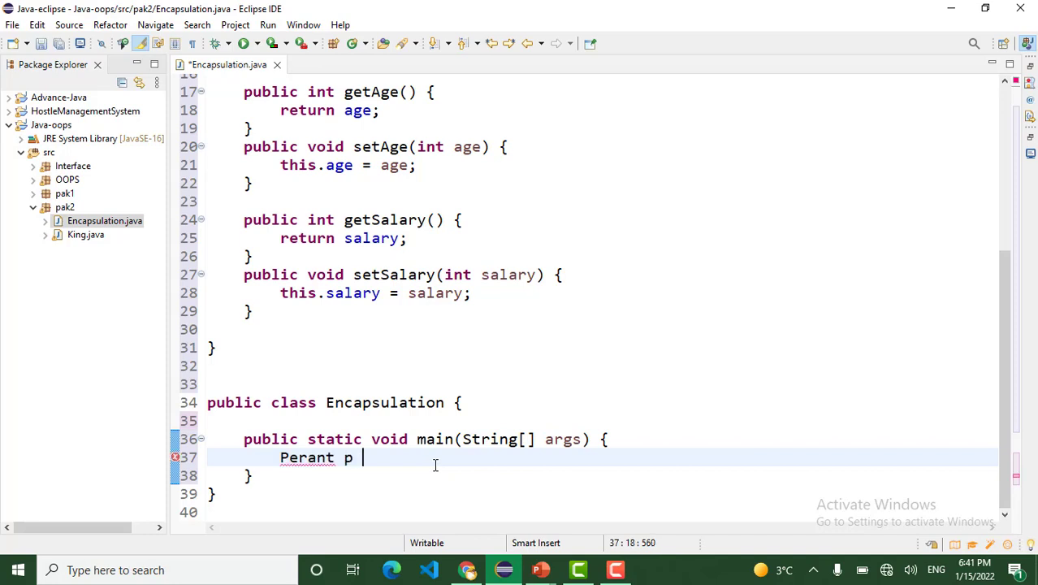
pyautogui.write('= new')
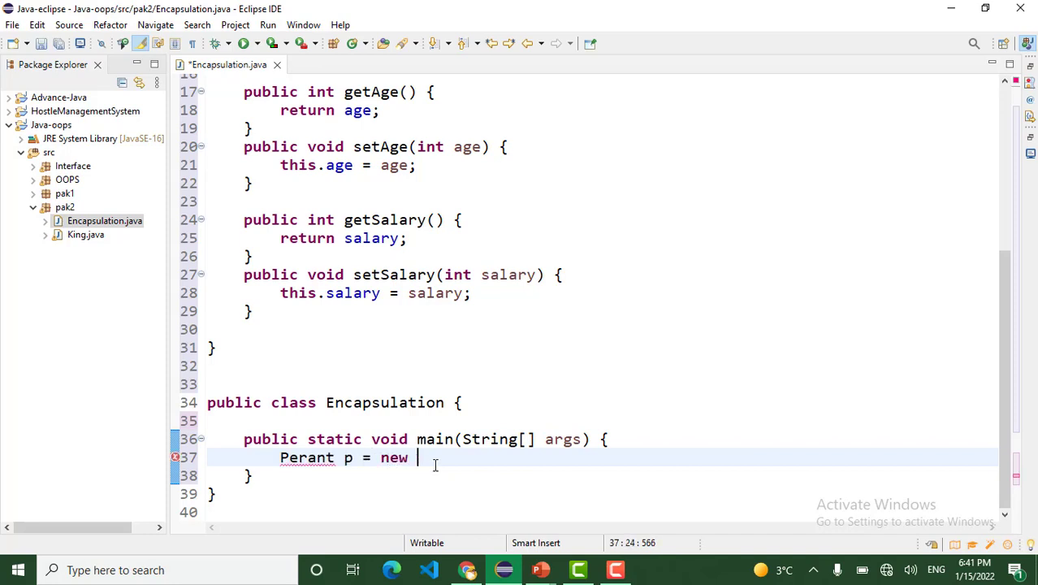
pyautogui.write('Parent();')
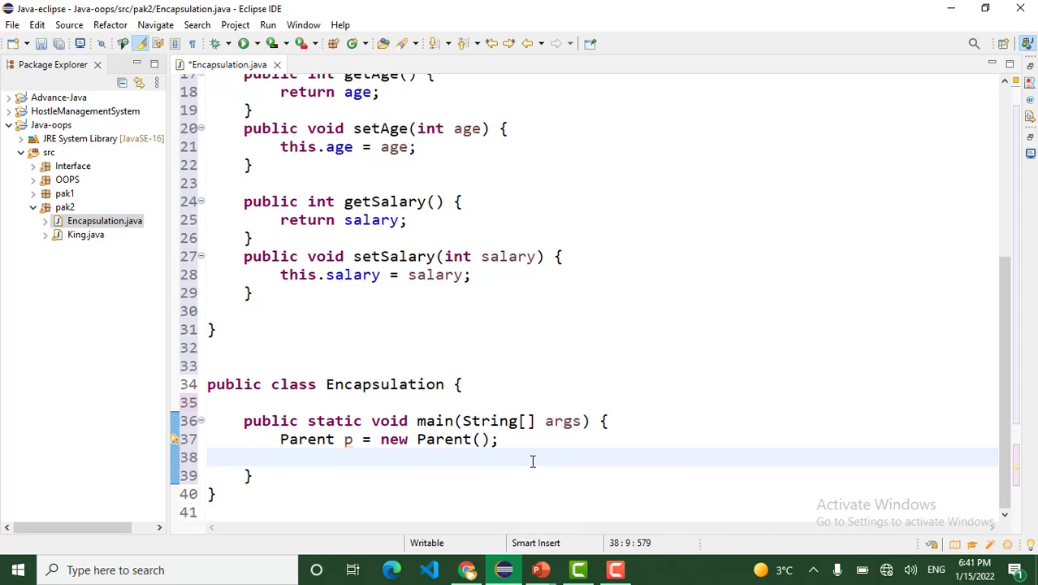
# - Call p.setName("Danish"), p.setAge(23) and p.setSalary(9000) in main
pyautogui.write('p.setName(null);')
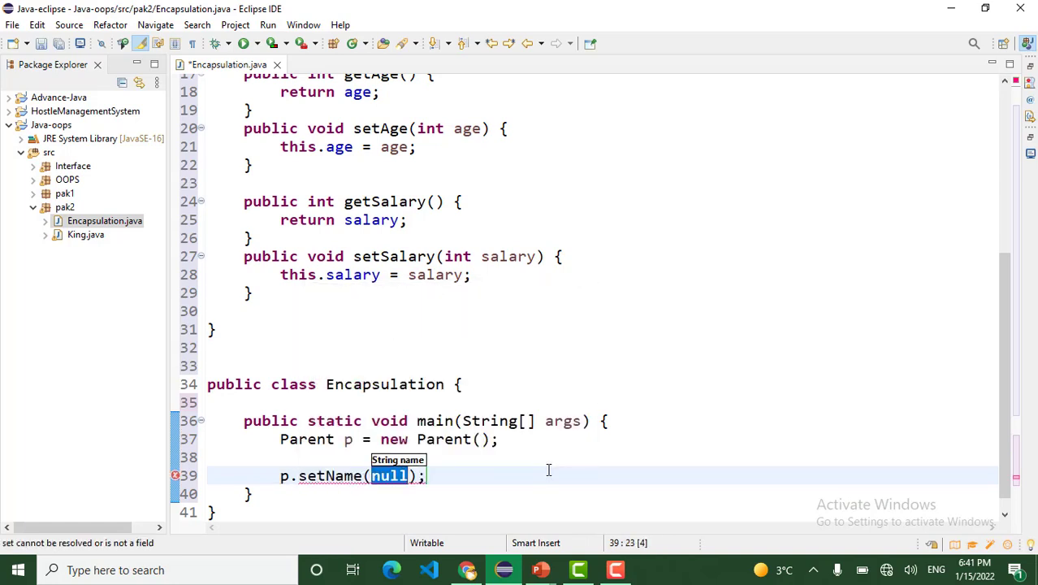
pyautogui.write('"Dani"')
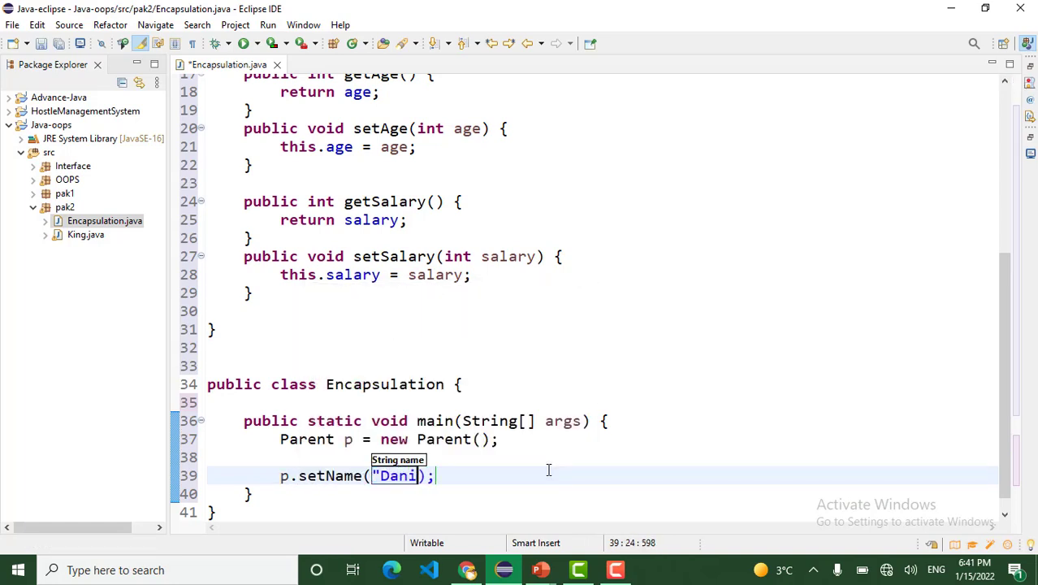
pyautogui.write('p.')
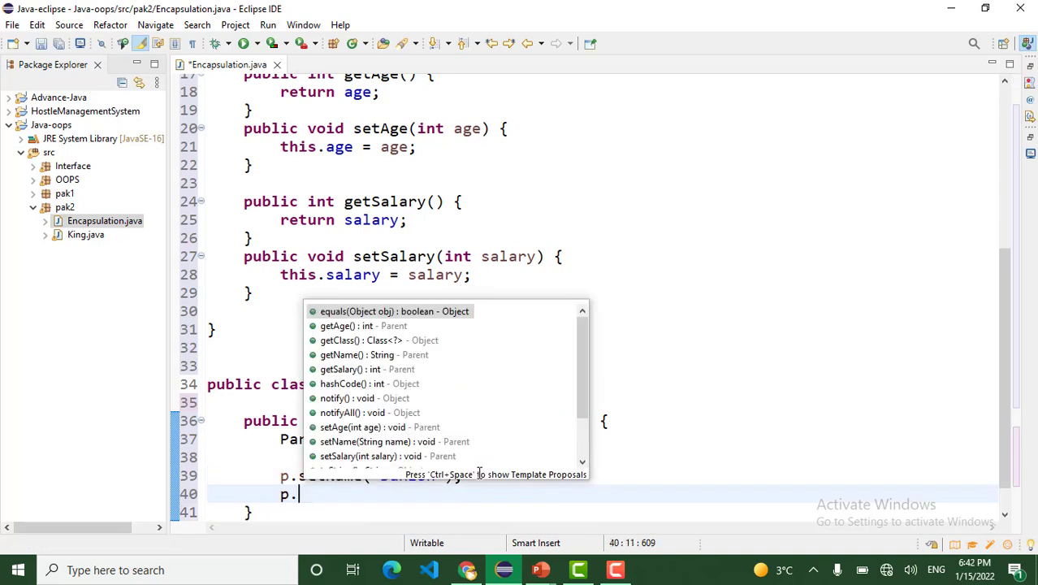
pyautogui.write('setAge(0);')
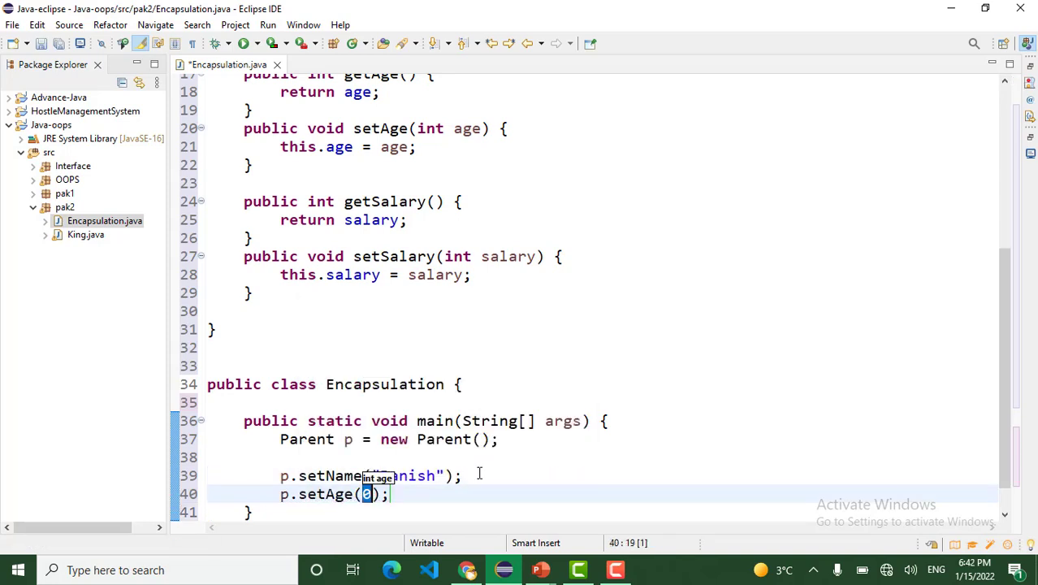
pyautogui.write('23')
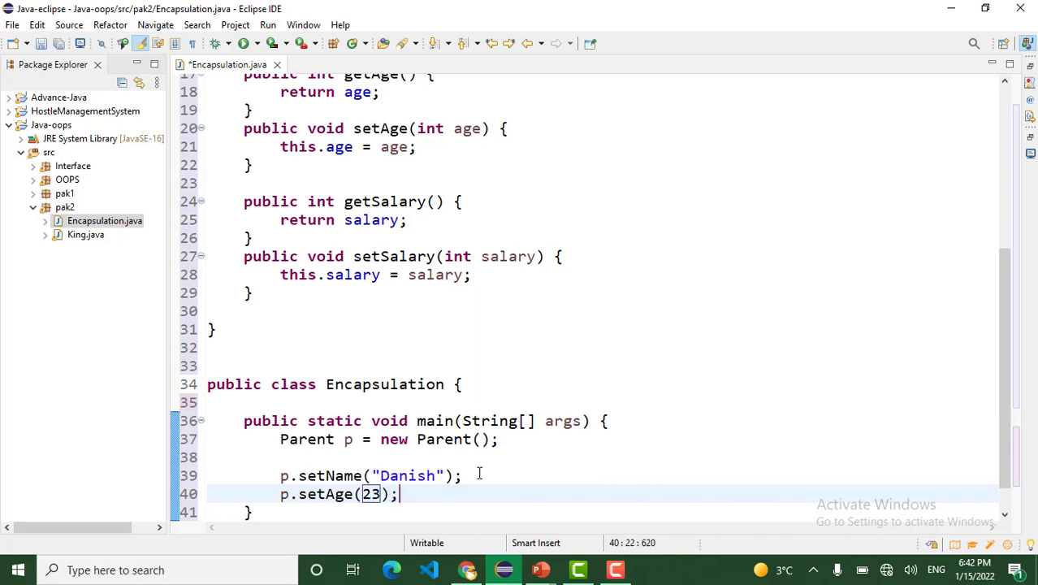
pyautogui.write('p.')
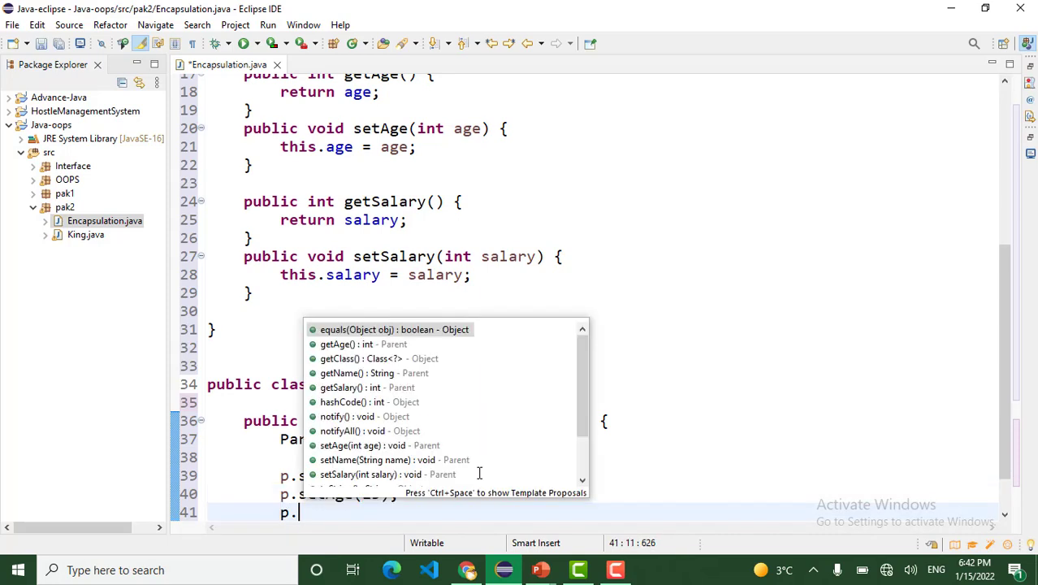
pyautogui.write('setSalary(0);')
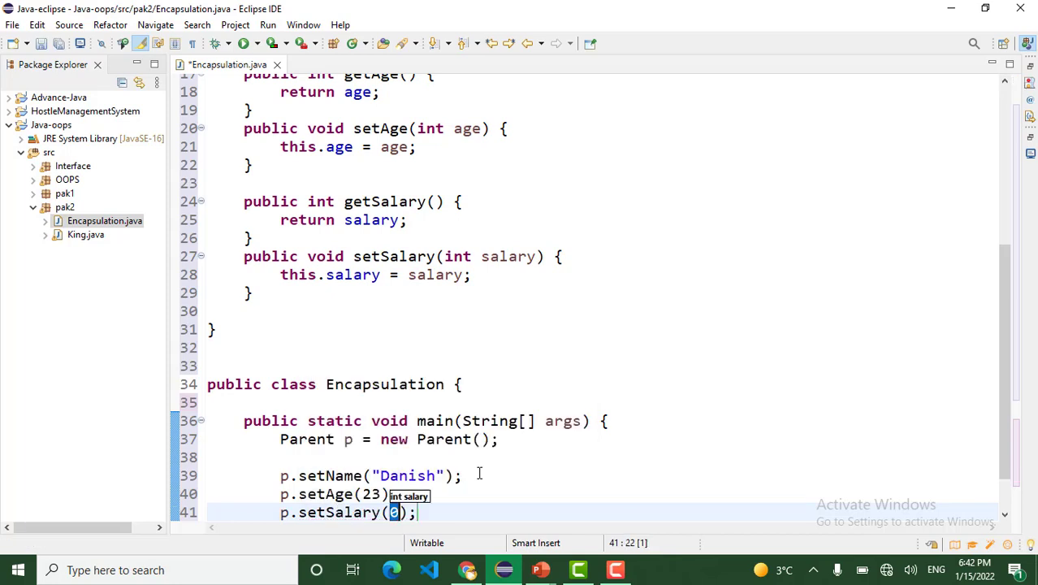
pyautogui.write('9000')
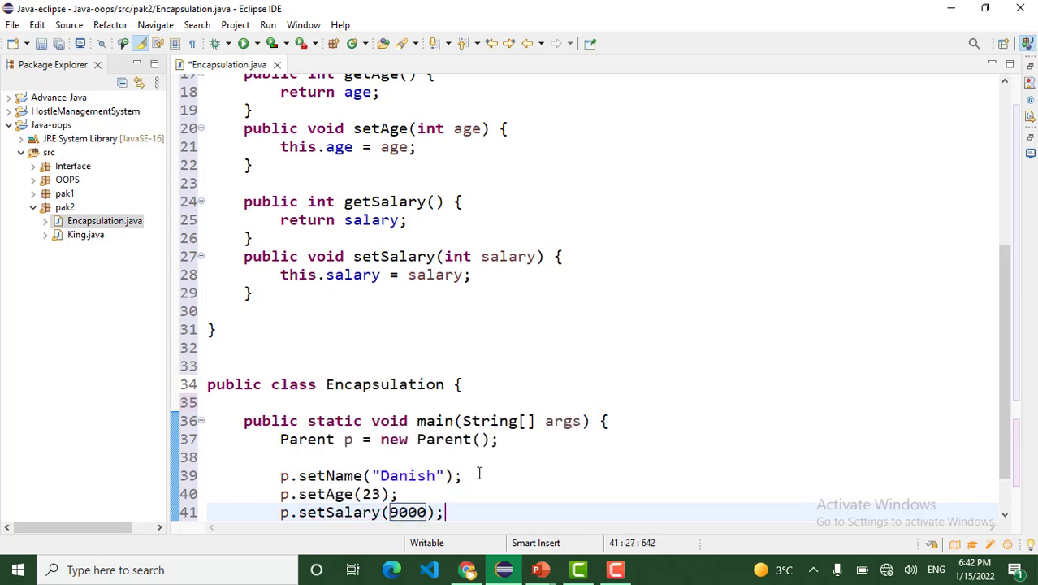
pyautogui.press('enter')
pyautogui.write('System.out.println("Name");')
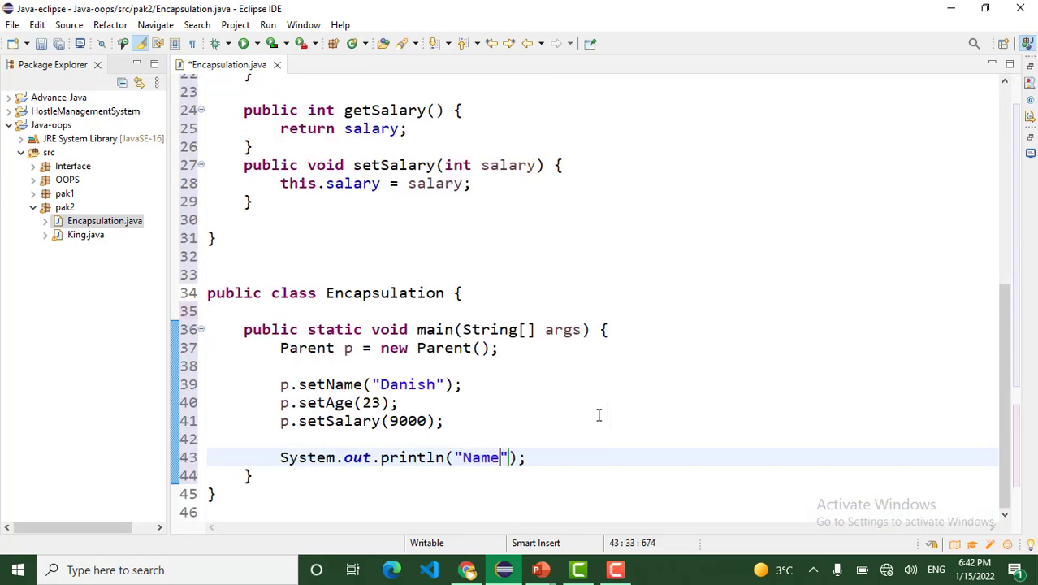
# - Print "Name is : "+p.getName() and the age via p.getAge() with System.out.println
pyautogui.write('is :')
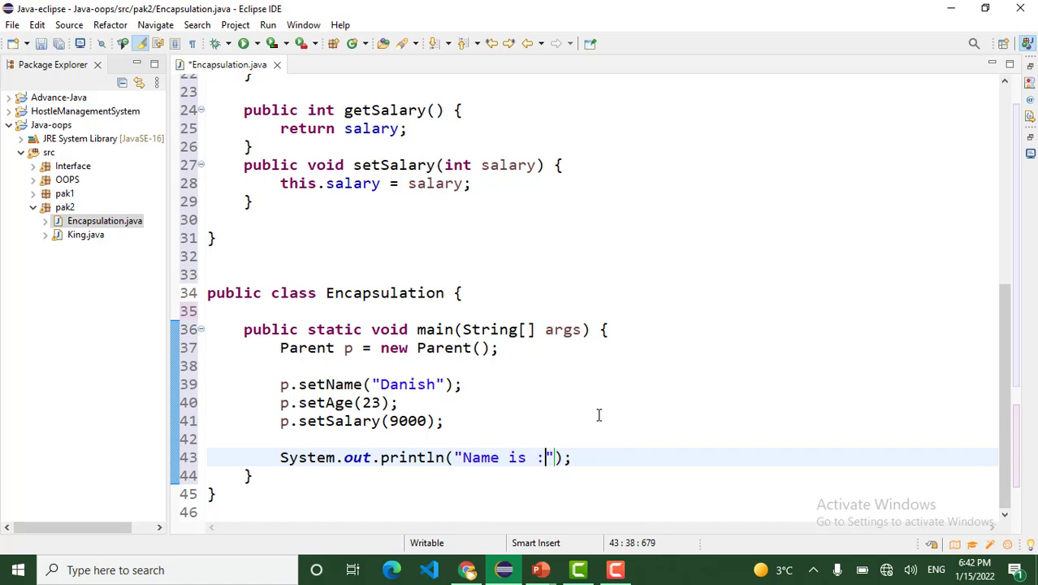
pyautogui.write('+p')
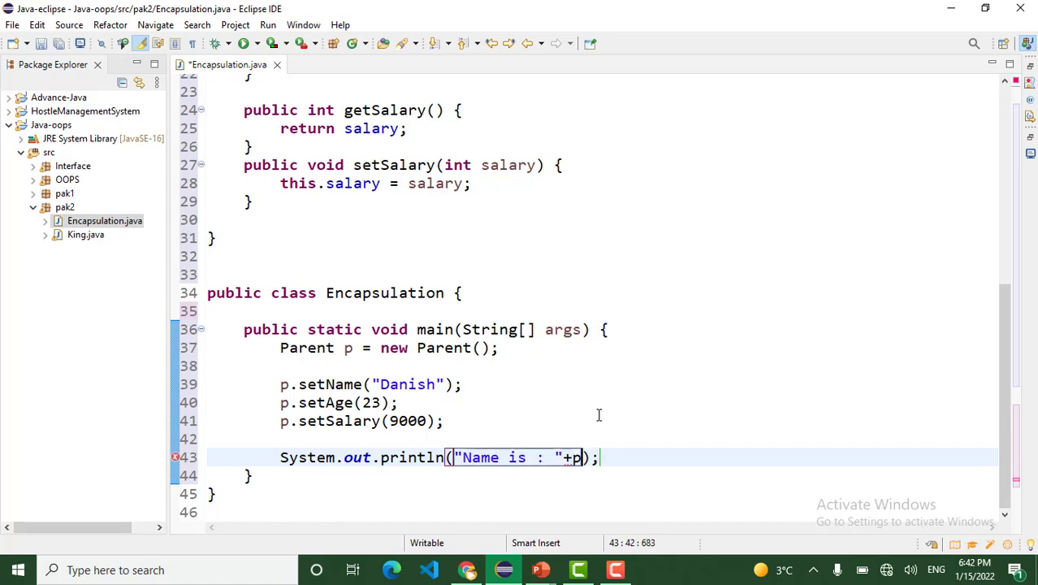
pyautogui.write('getName(')
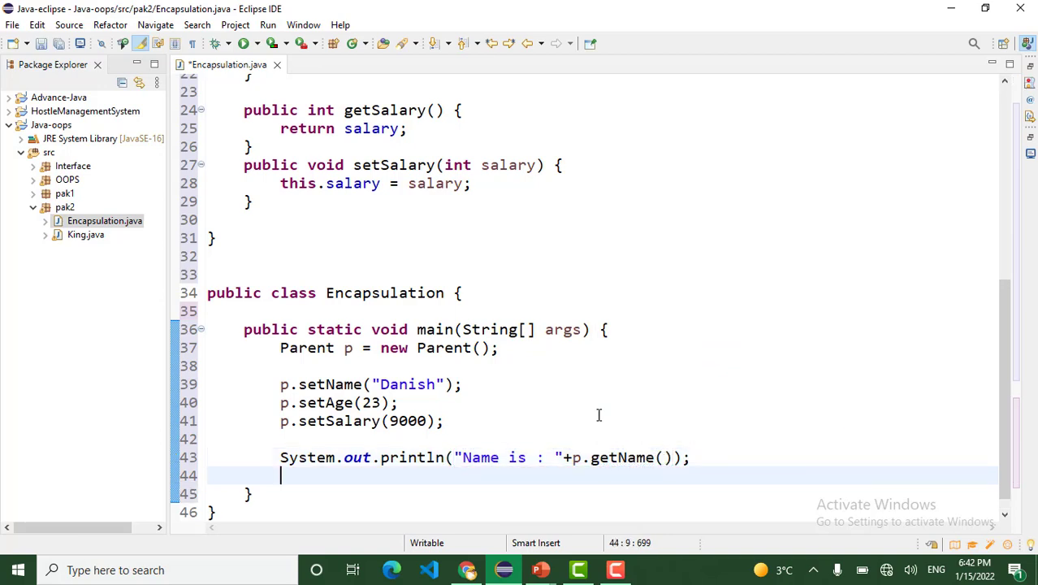
pyautogui.write('syso')
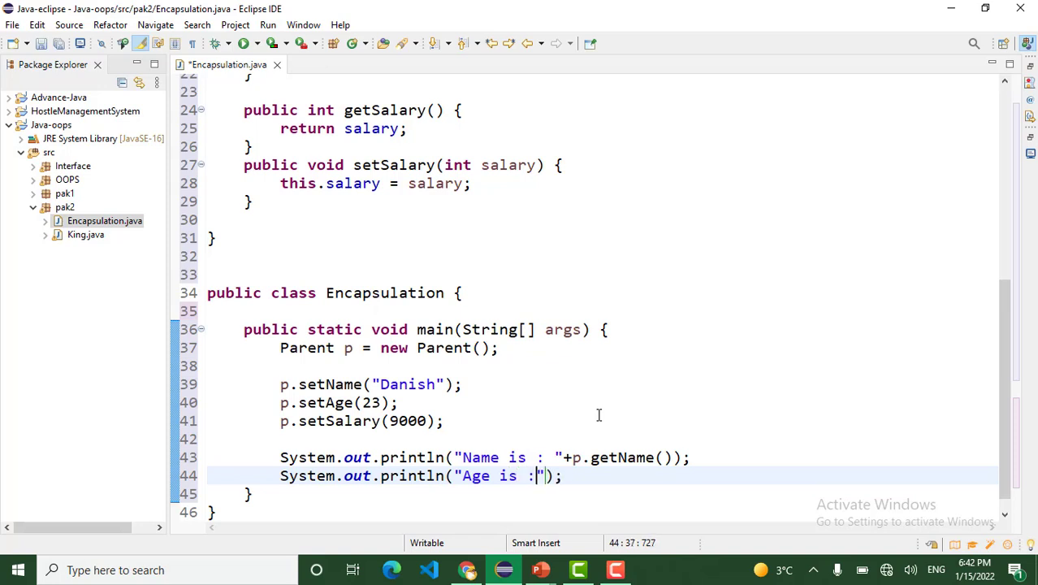
pyautogui.write('+')
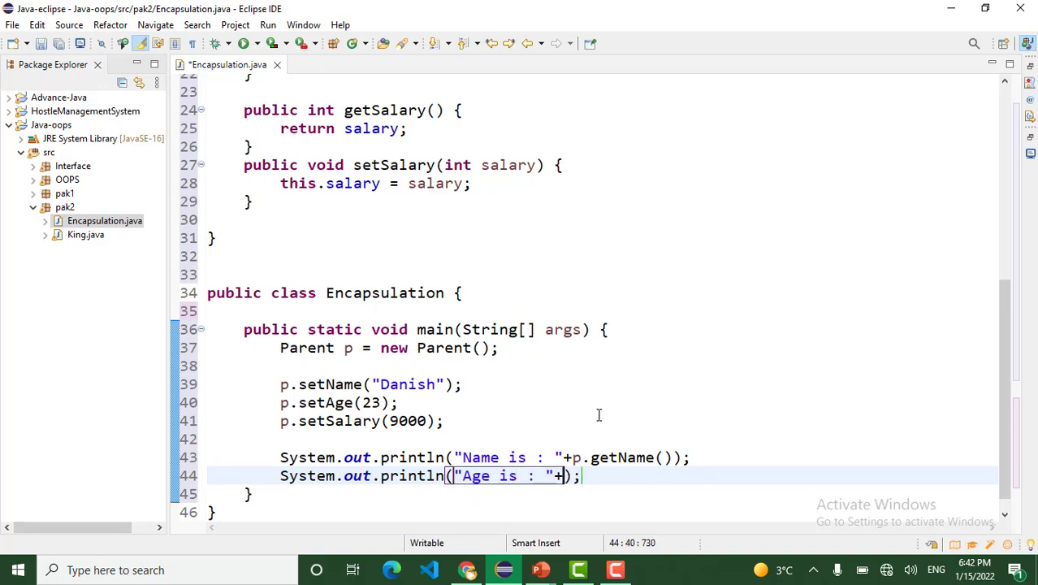
pyautogui.write('p.getAge(')
pyautogui.write('System.out.println();')
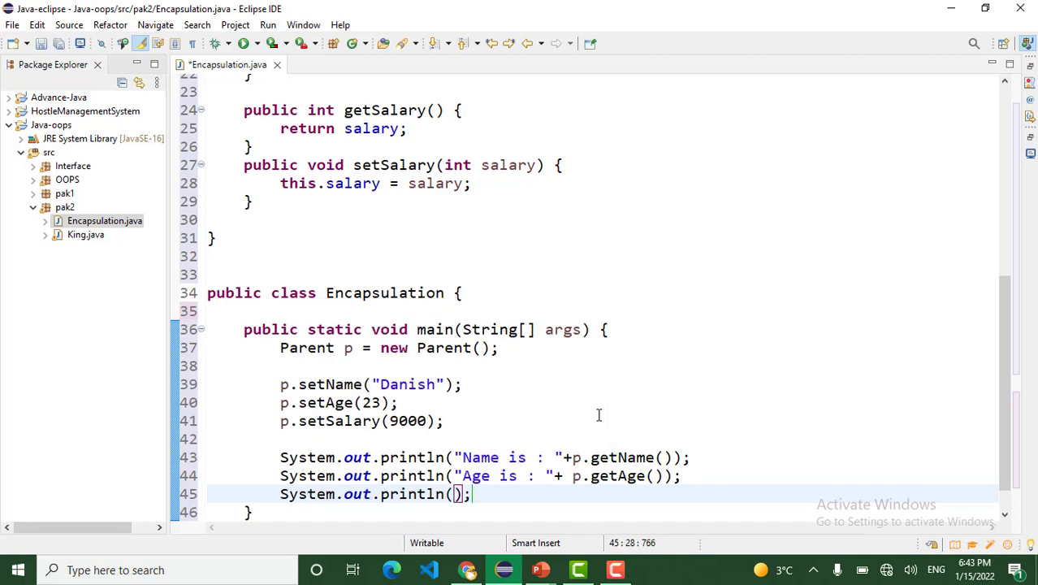
# - Begin the "Salary is" println line calling a getter on p
pyautogui.write('Sal"')
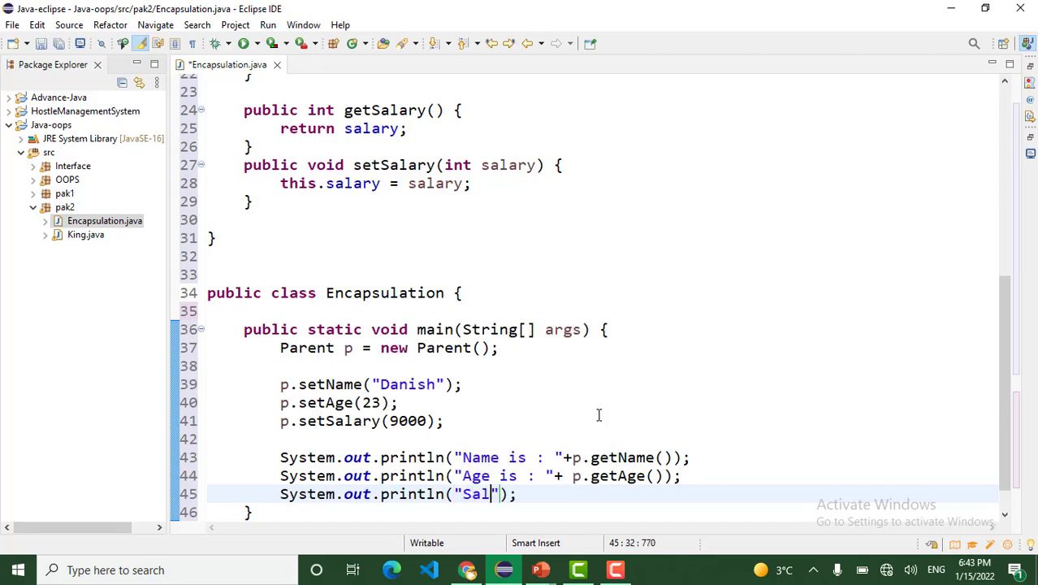
pyautogui.write('a')
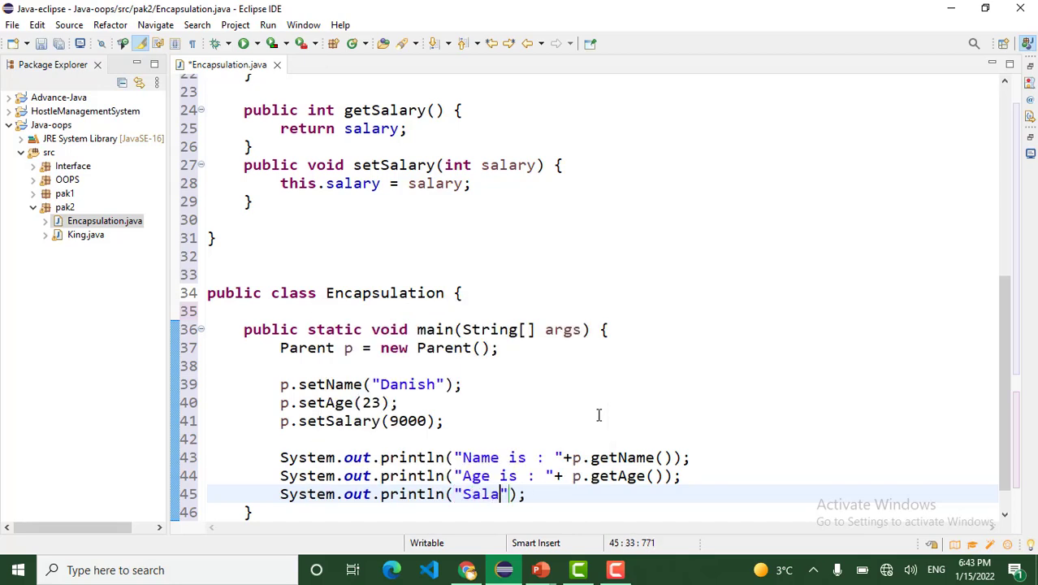
pyautogui.write('ry is :')
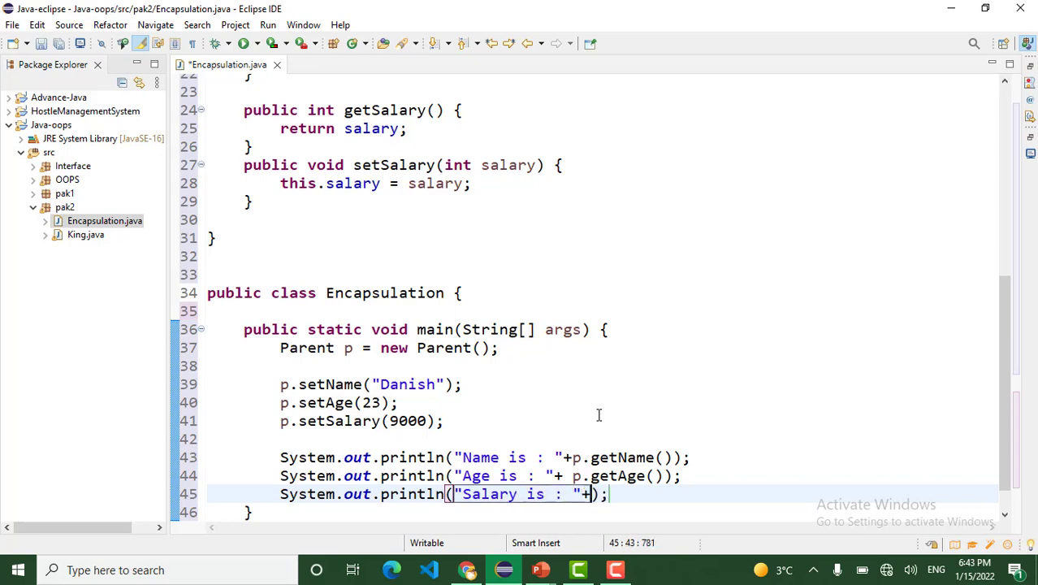
pyautogui.write('p.getSalary(')
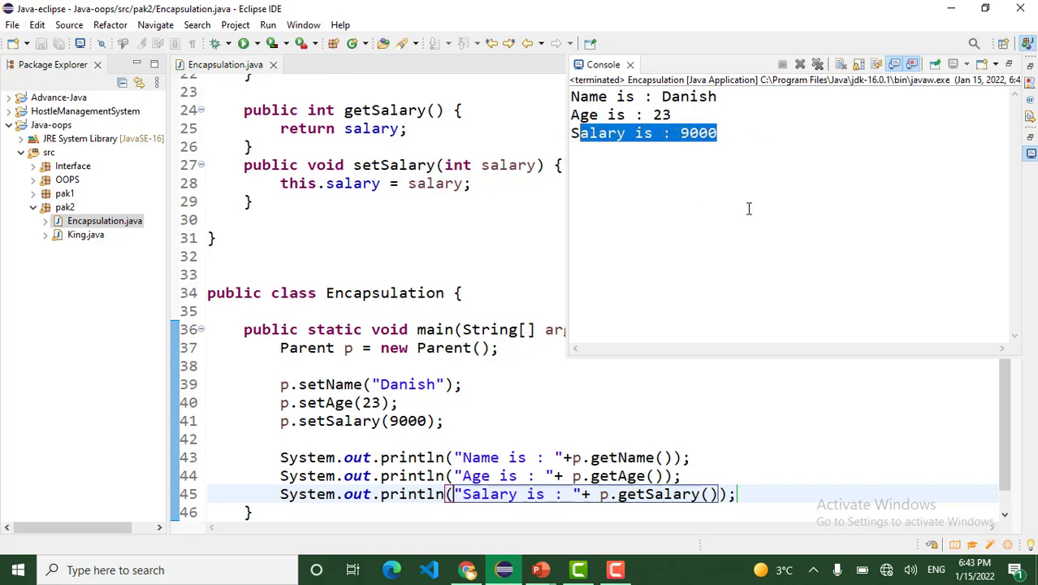
pyautogui.moveTo(807, 284)
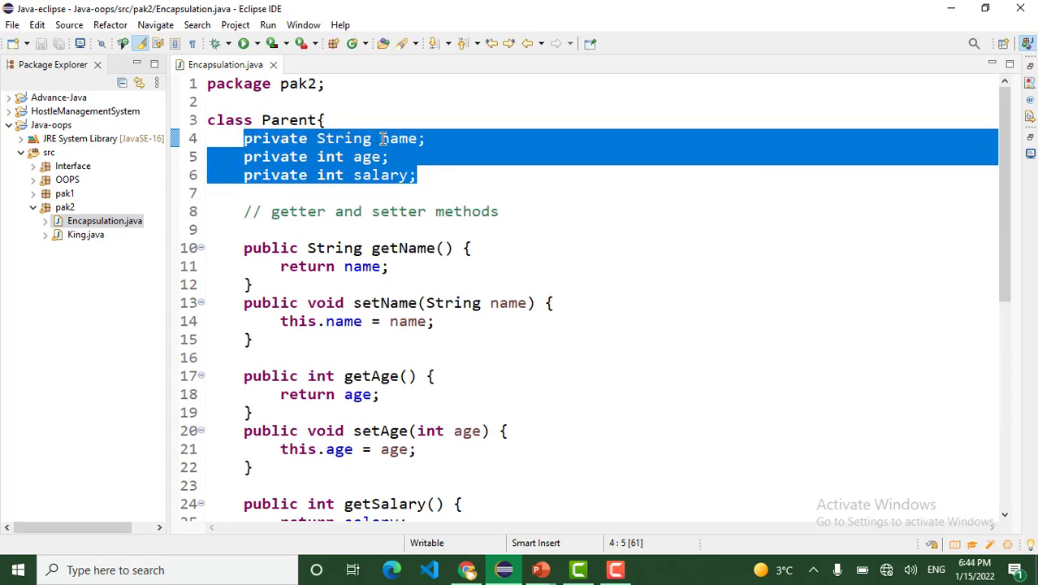
pyautogui.scroll(-3)
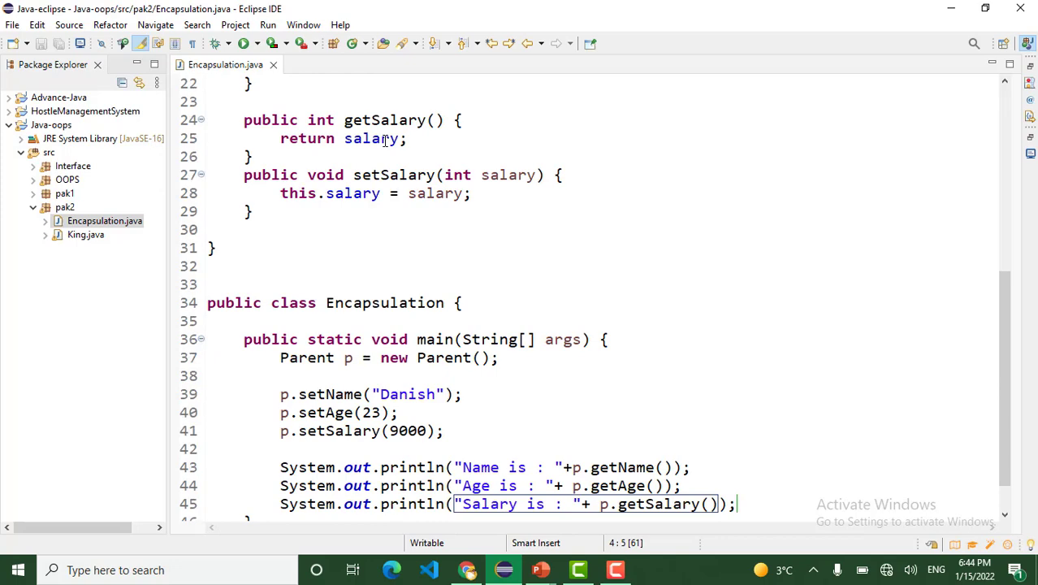
pyautogui.moveTo(368, 331)
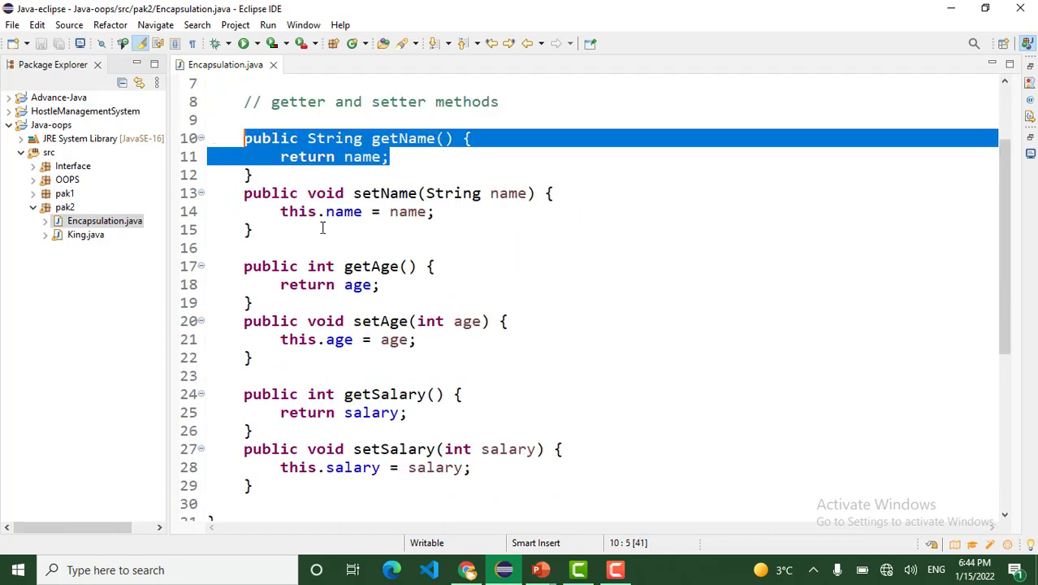
pyautogui.scroll(-3)
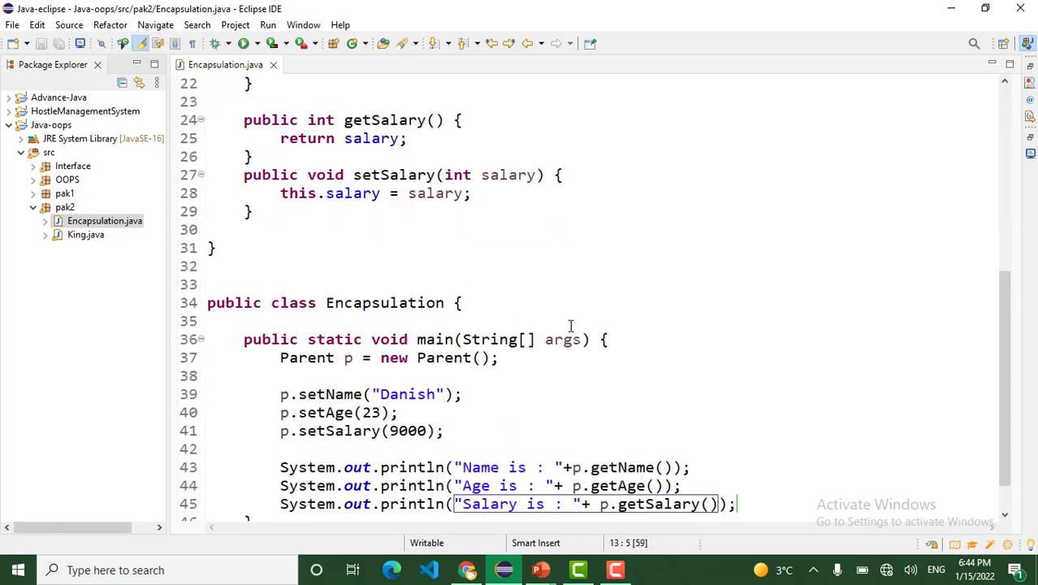
pyautogui.scroll(-3)
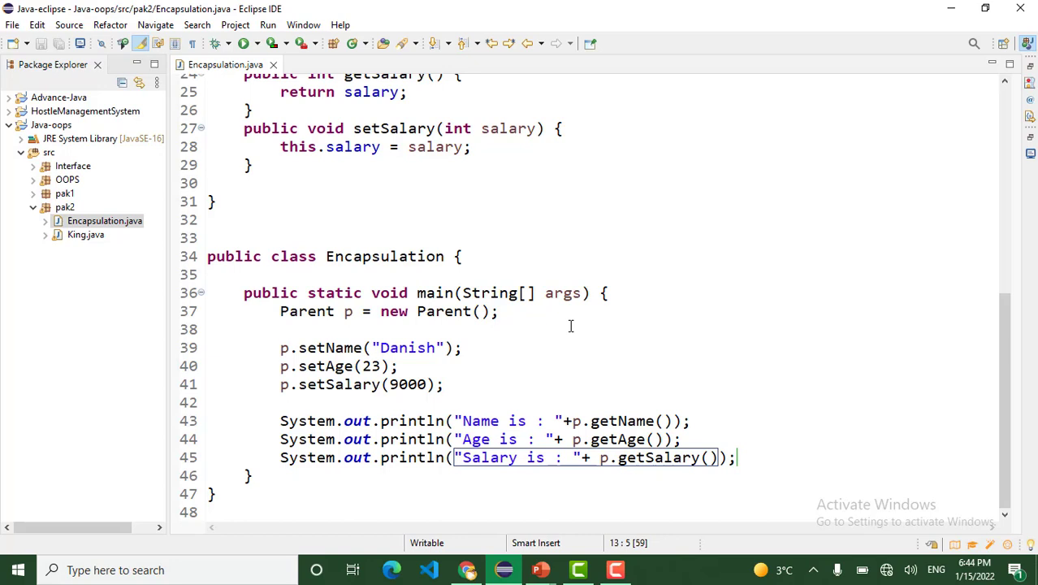
pyautogui.moveTo(571, 328)
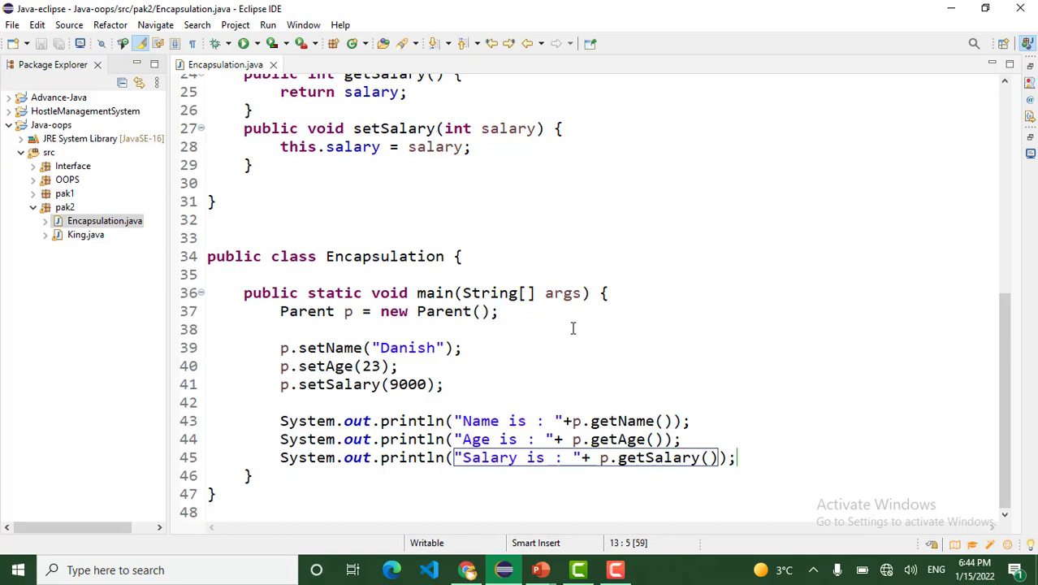